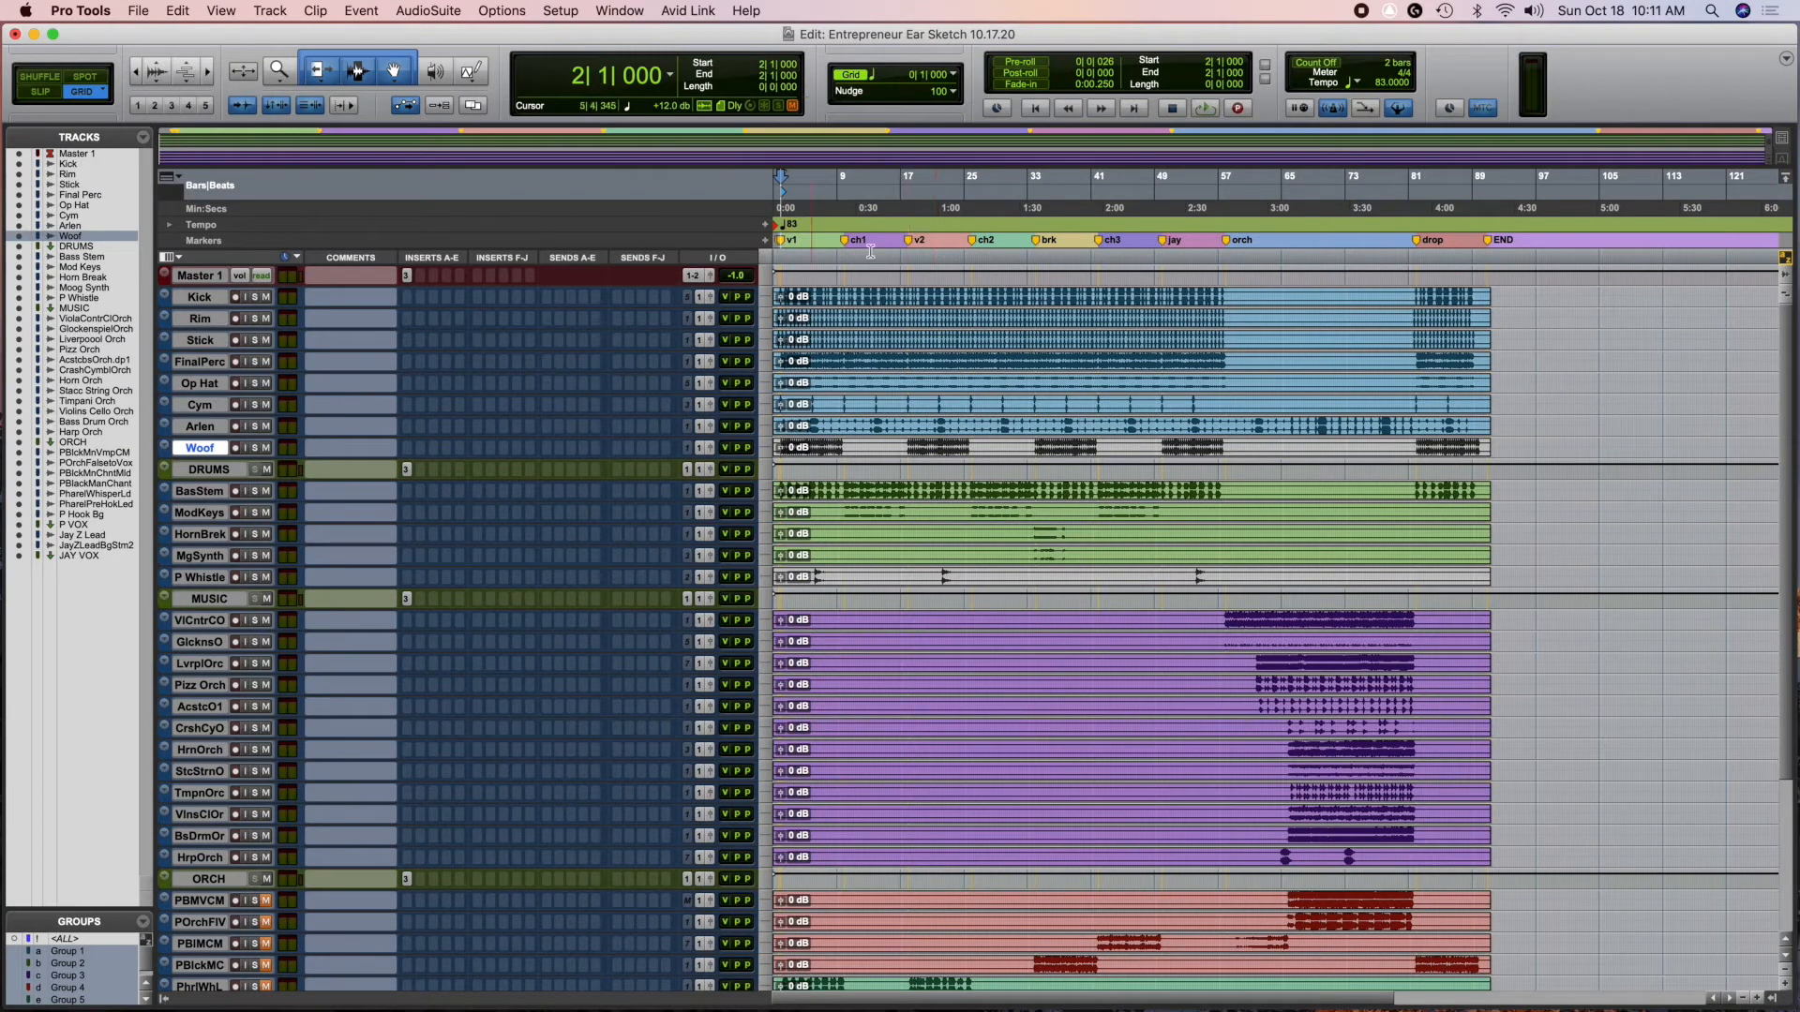
Zoom the timeline in on the section between the orch and drop markers.
click(1111, 188)
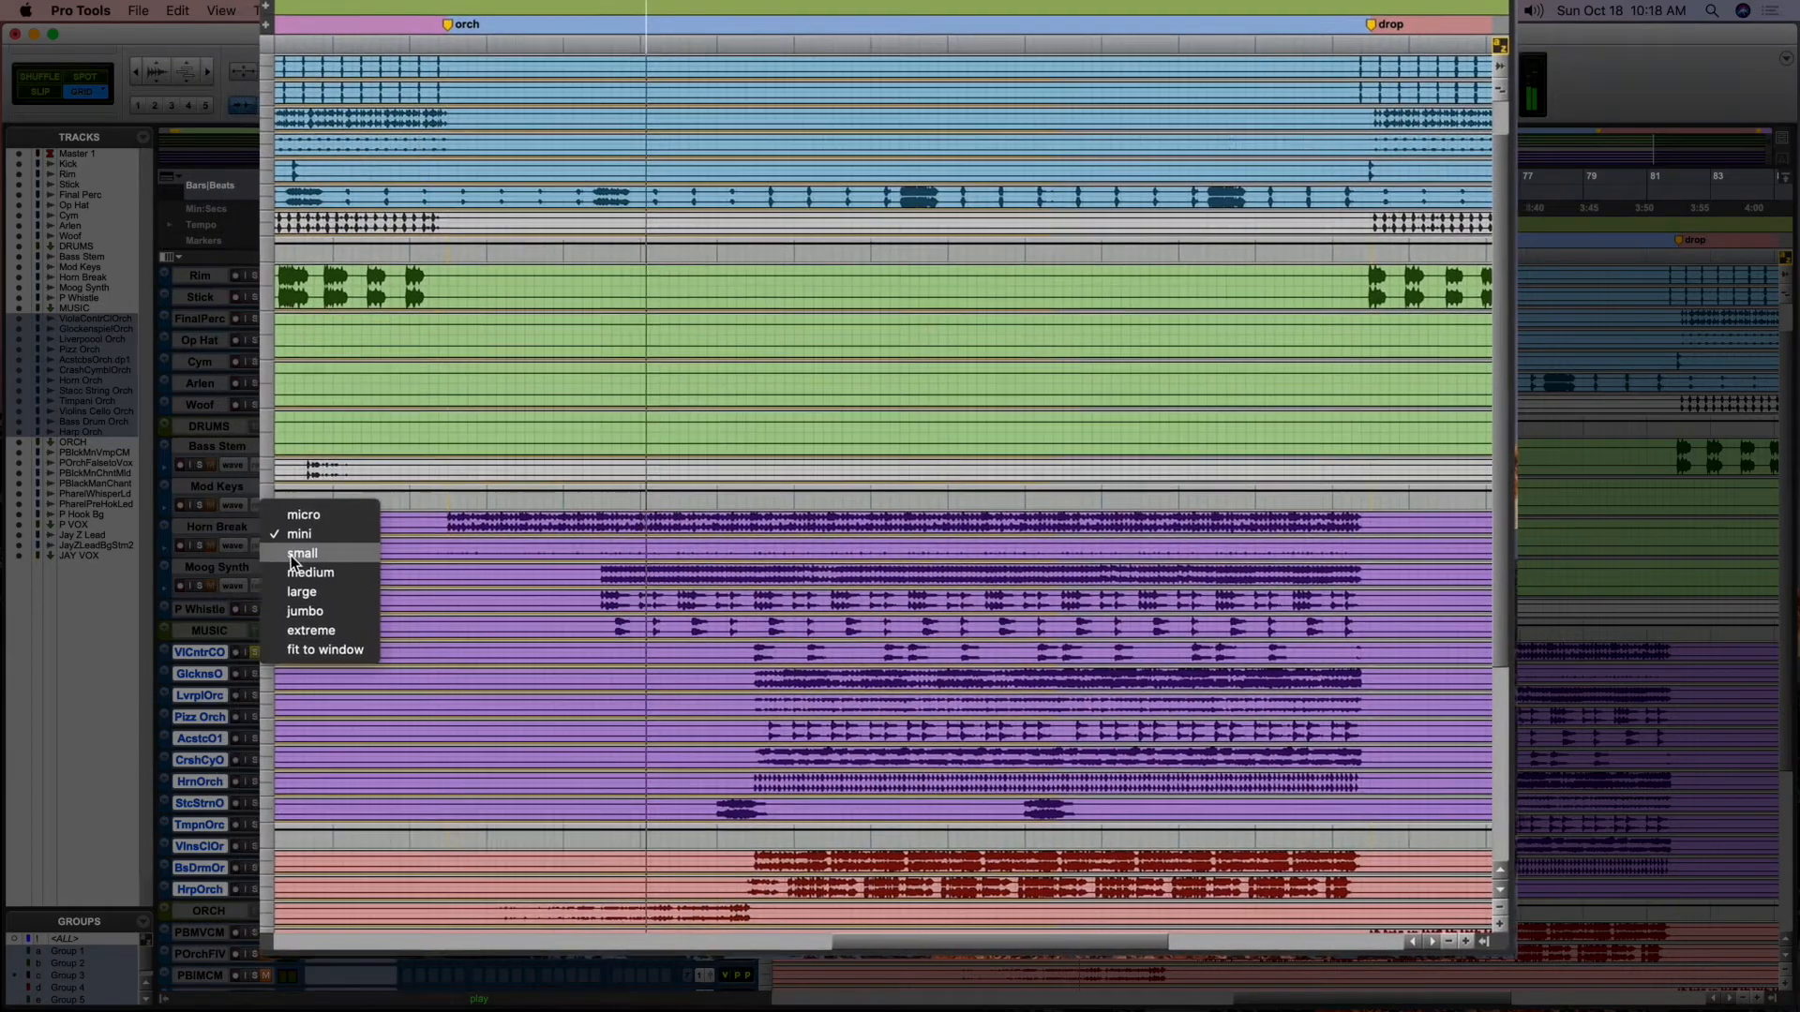
Set the ViolaCntrClOrch track height to small.
click(303, 553)
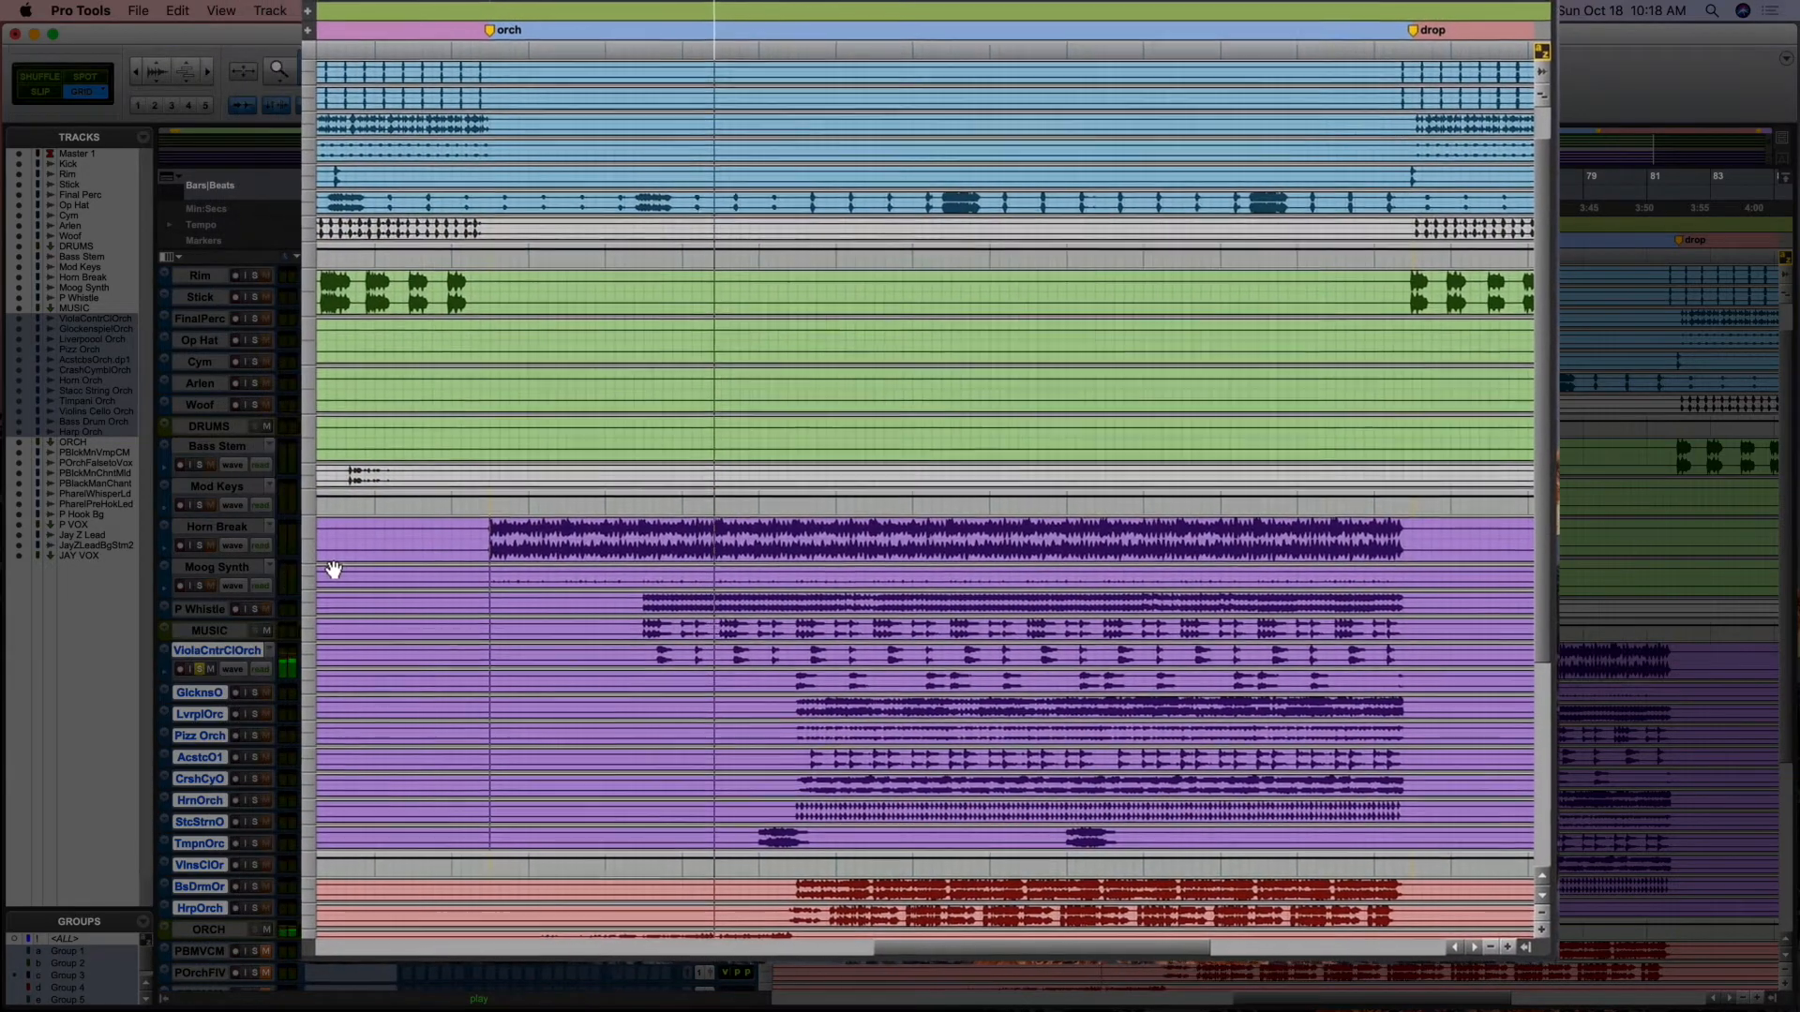